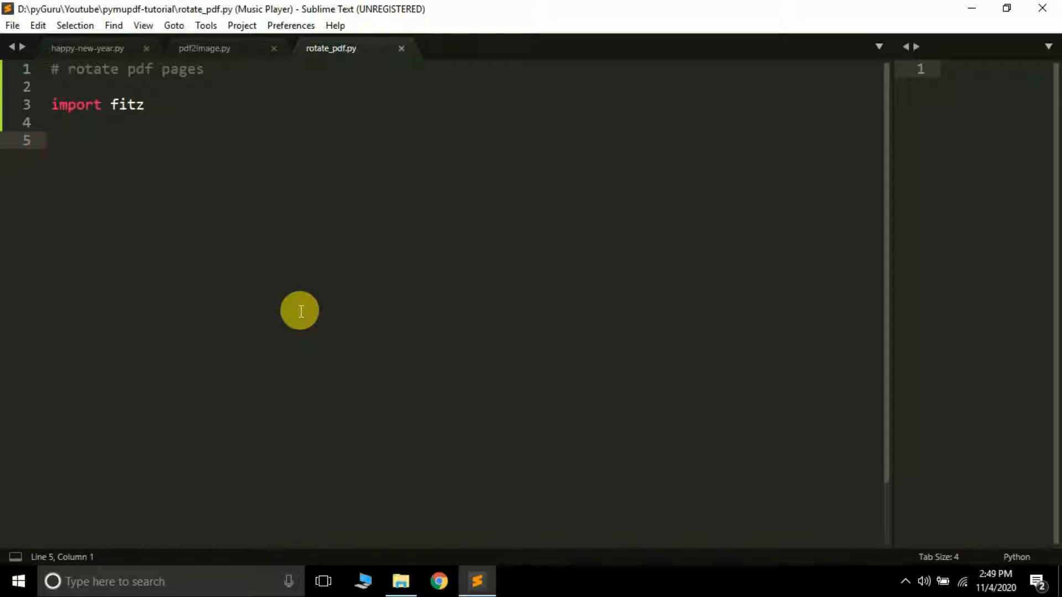
Step: Open 'Ruskin bond- great stories.pdf' from the pymupdf-tutorial folder in Acrobat Reader
left_click(51, 140)
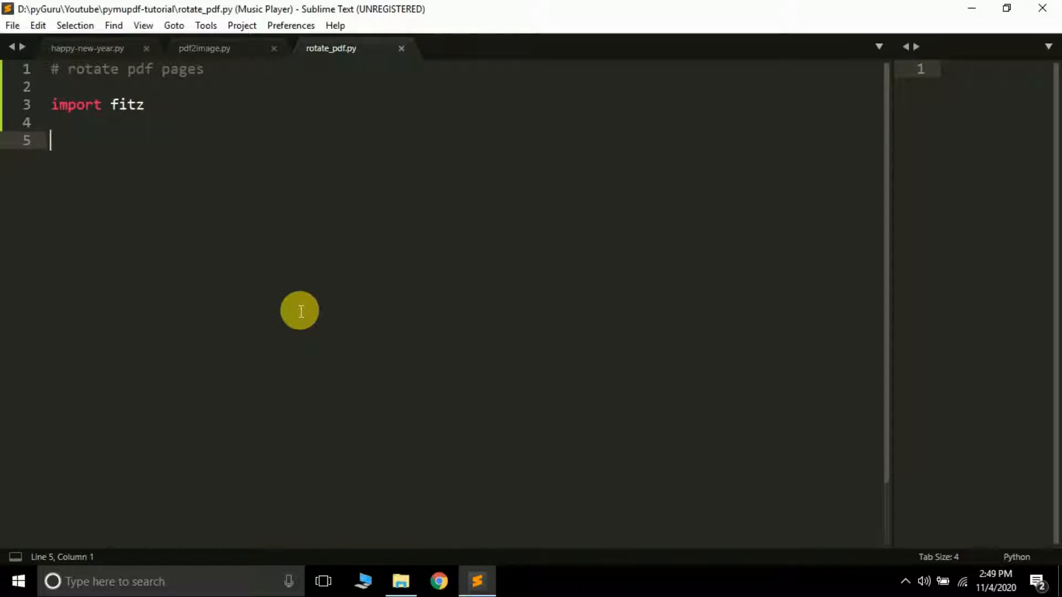
mouse_move(337, 499)
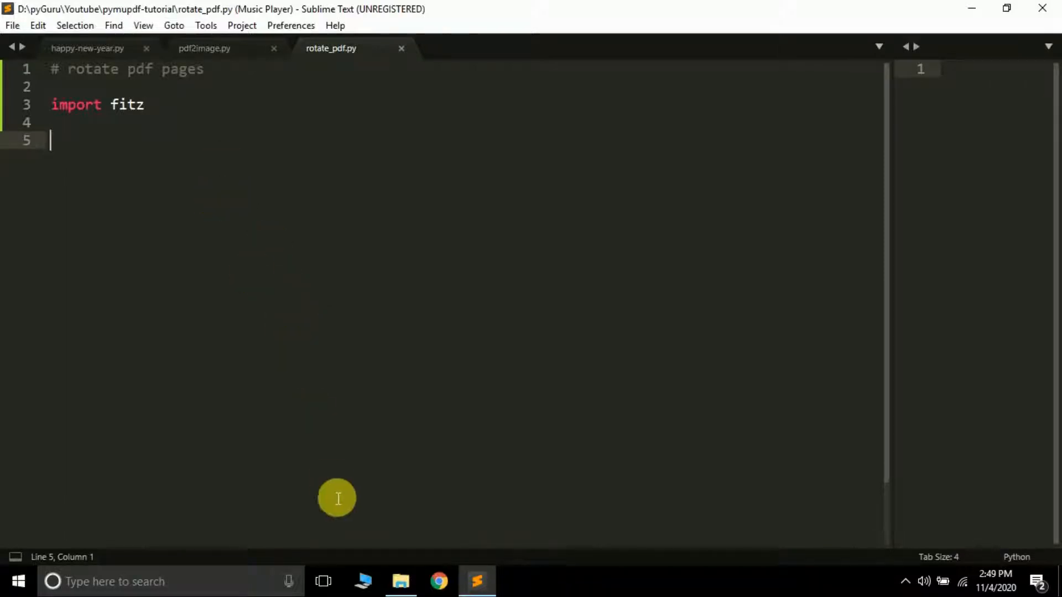
left_click(400, 580)
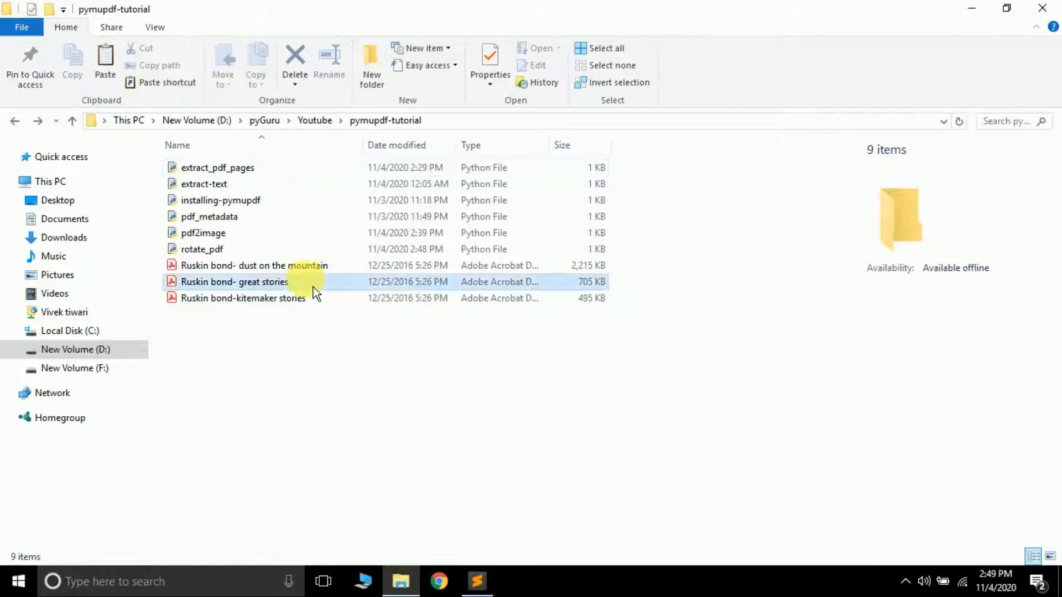
double_click(234, 282)
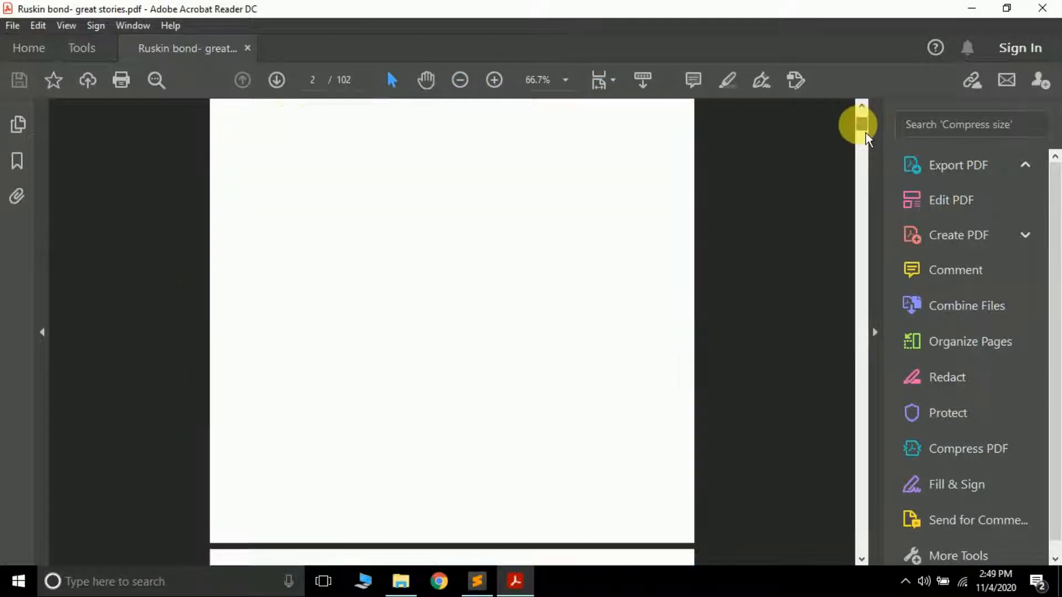
scroll("down", 3)
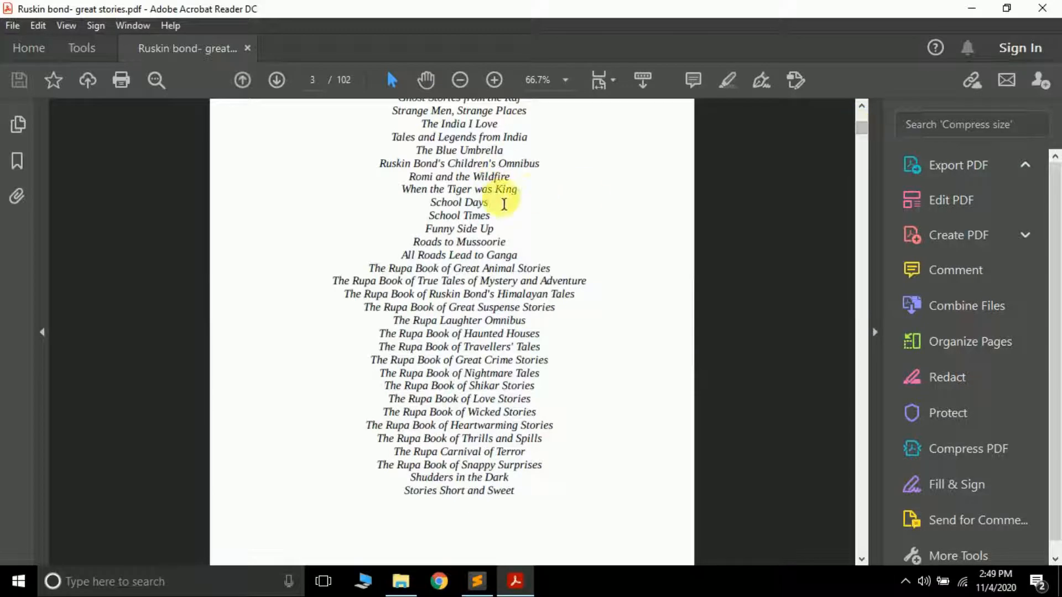
left_click(477, 581)
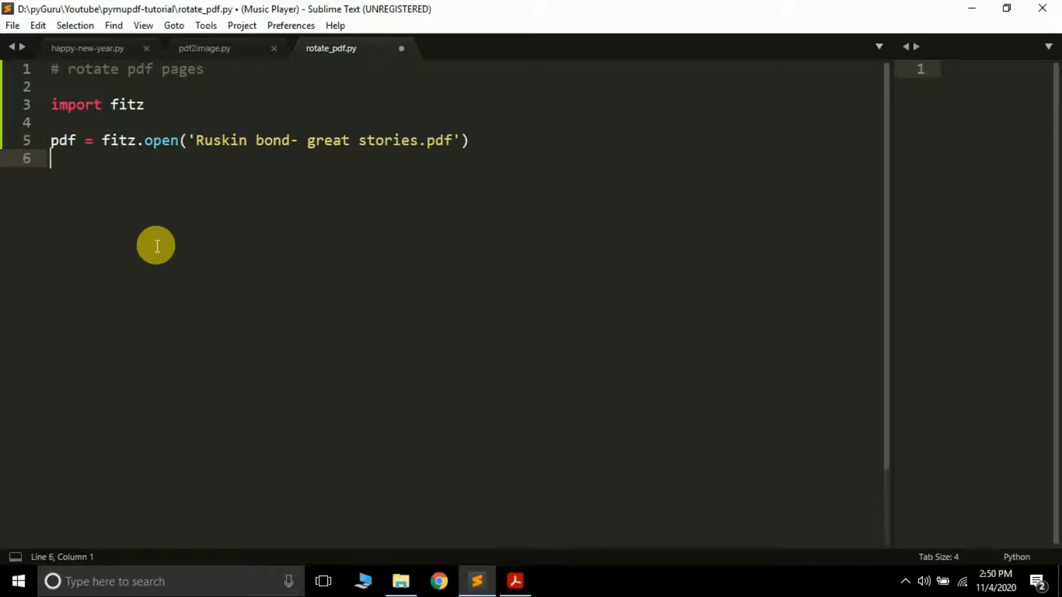
Step: Add pdf2 = fitz.open() to create a second, empty PDF document
type("pdf2 =")
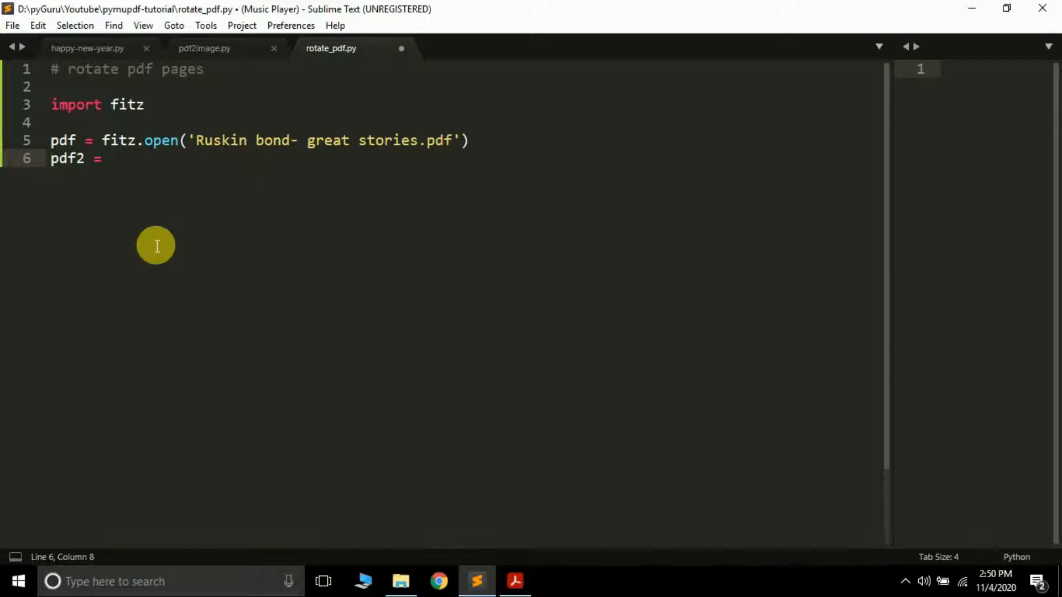
type("fitz.open()")
type("pdf2.inser")
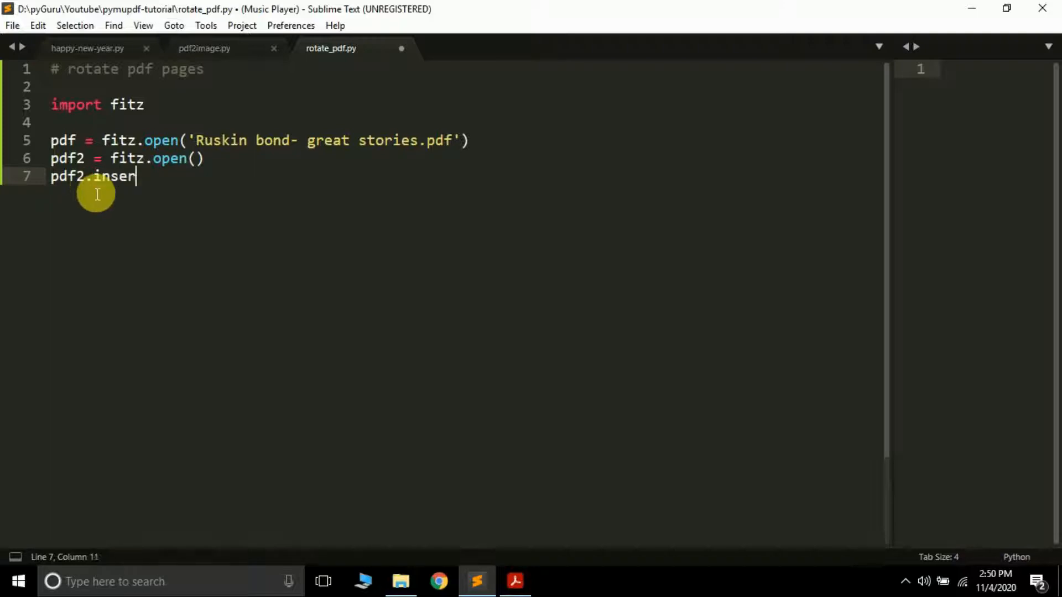
Step: Start the pdf2.insertPDF() call on line 7 for copying pages into the new document
type("tPDF")
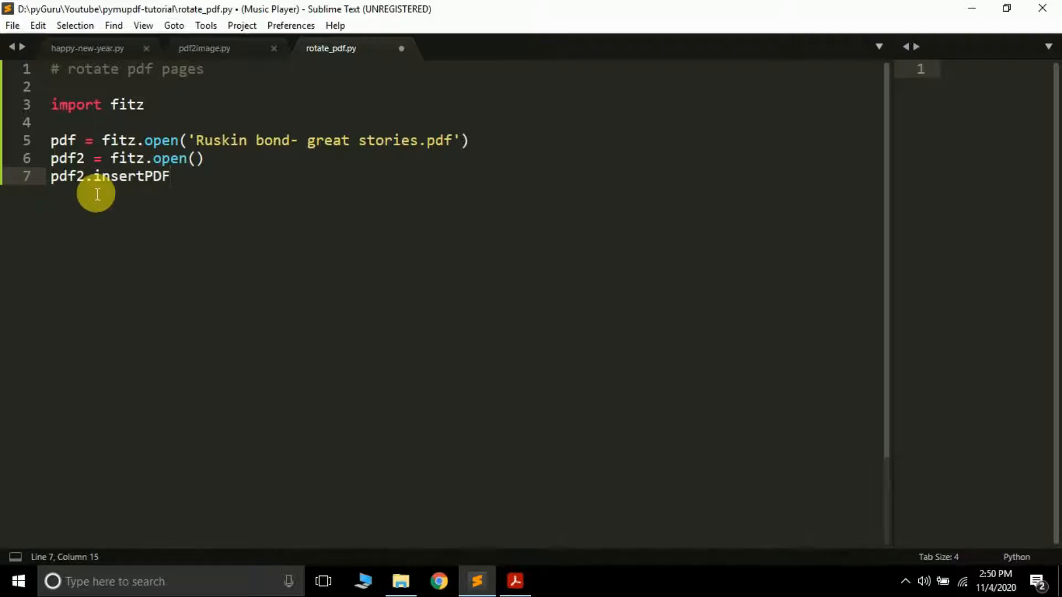
type("()")
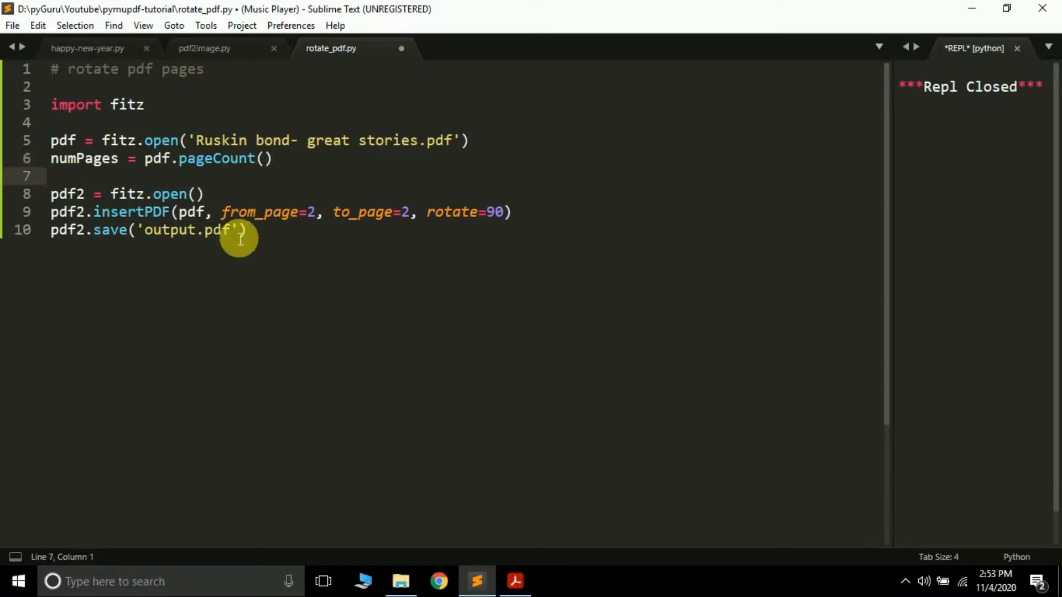
Step: Set insertPDF's to_page to numPages-1 so every page is copied rotated 90°
type("numPages-1")
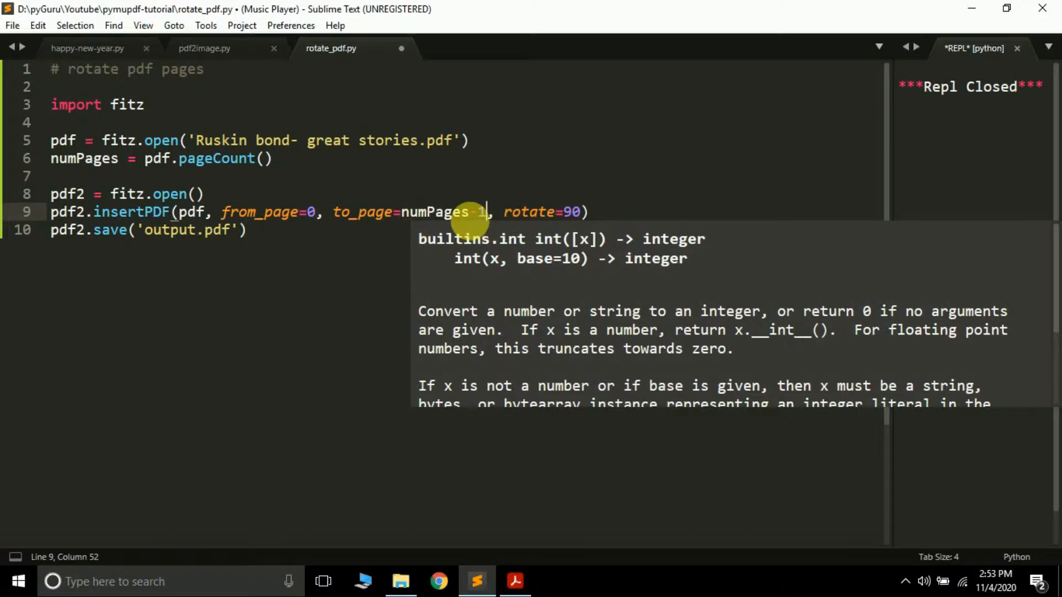